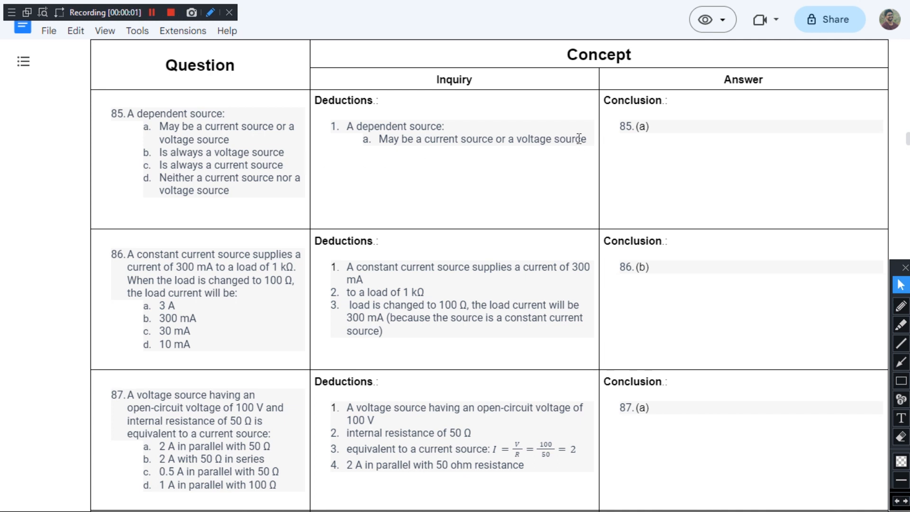
# Select the red freehand pen on the annotation toolbar
pyautogui.click(901, 306)
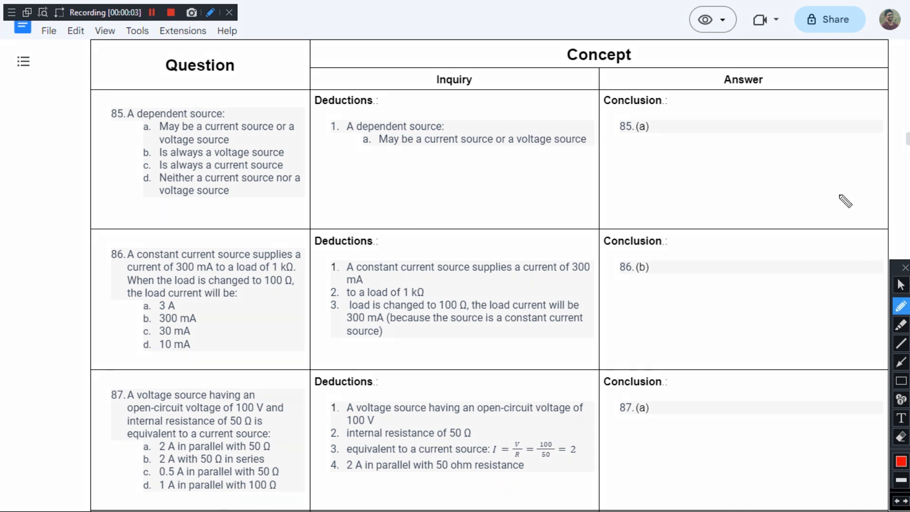
pyautogui.moveTo(116, 110)
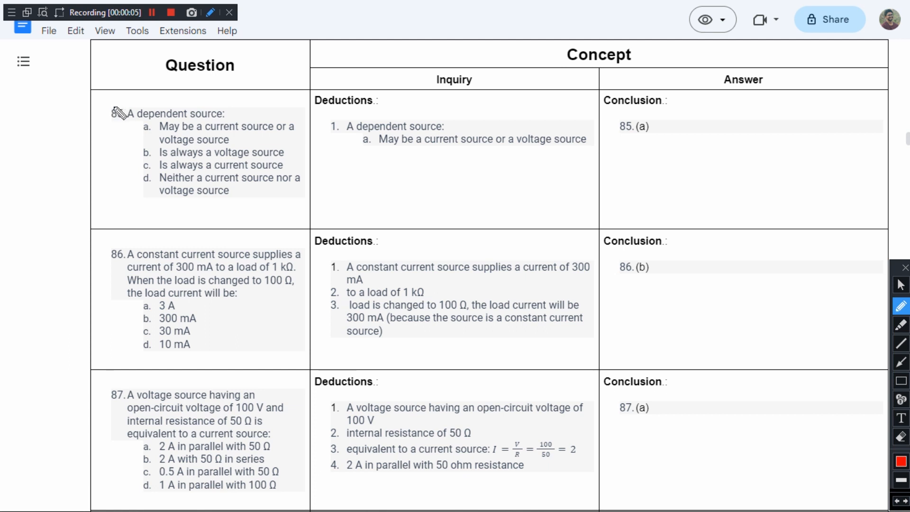
# Circle question 85 in red and sketch a diamond with an arrow in the 86 answer cell
pyautogui.moveTo(108, 119); pyautogui.dragTo(124, 107)
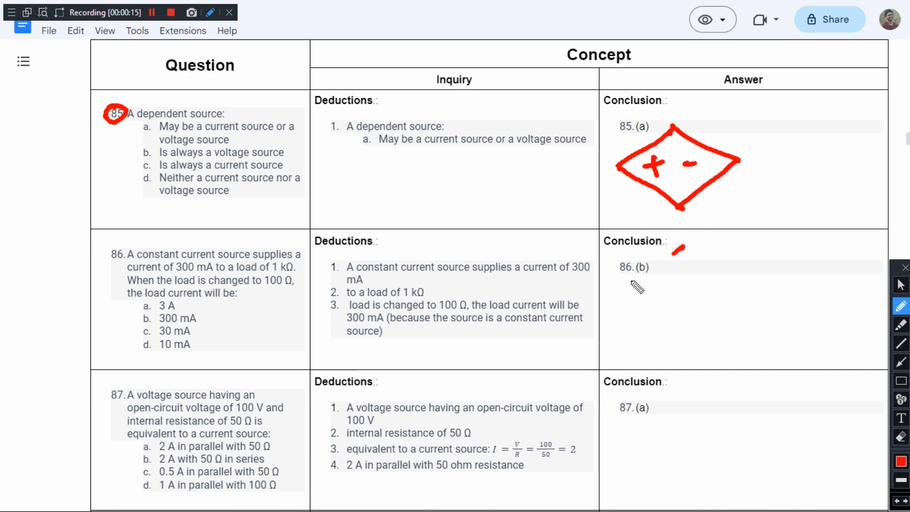
pyautogui.moveTo(685, 243); pyautogui.dragTo(702, 342)
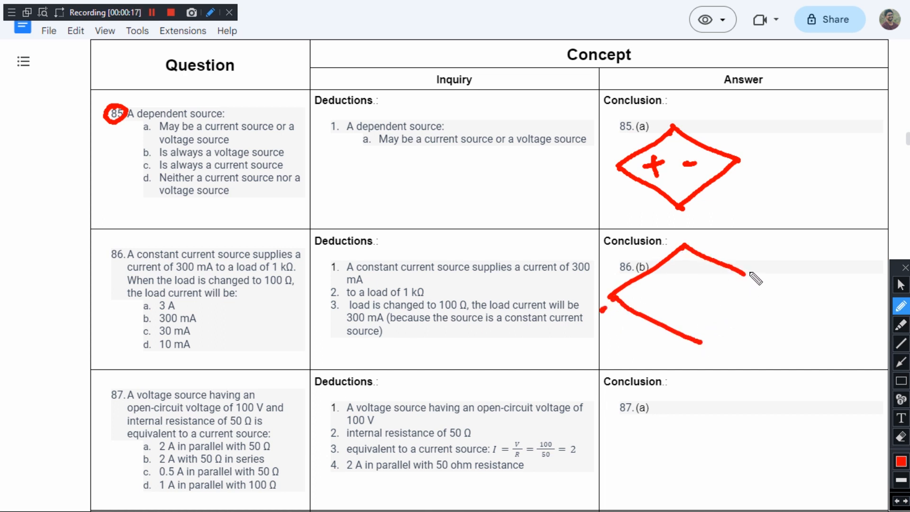
pyautogui.moveTo(748, 273); pyautogui.dragTo(656, 302)
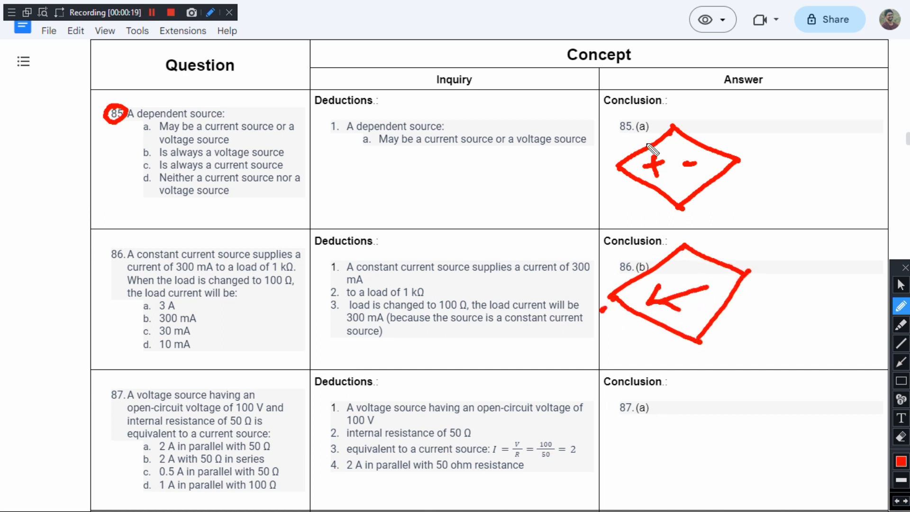
pyautogui.moveTo(694, 136)
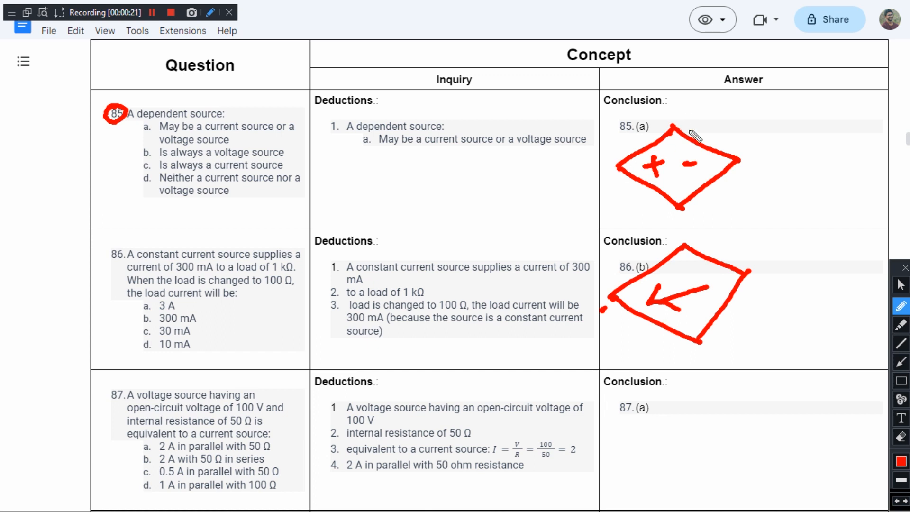
pyautogui.moveTo(710, 127)
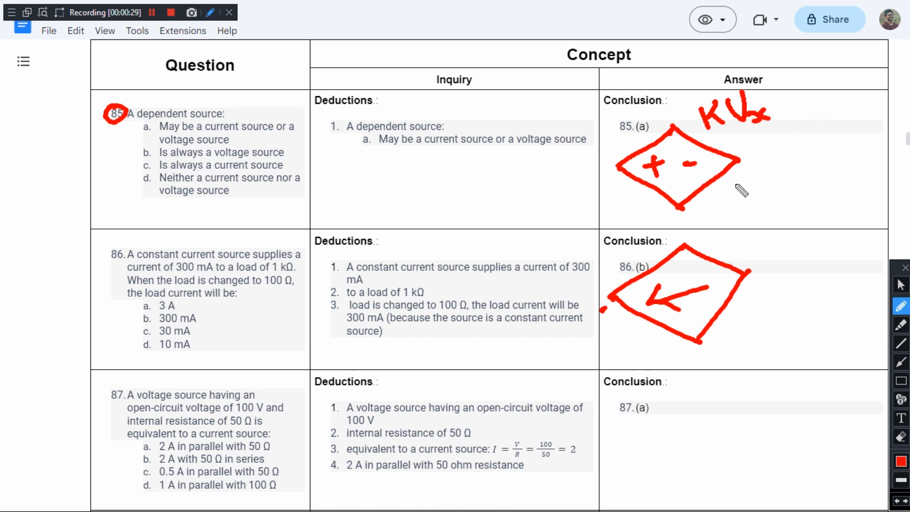
# Write rIx under KVx and gVx beneath K'Ix, then add a red mark near question 85
pyautogui.moveTo(731, 185); pyautogui.dragTo(749, 174)
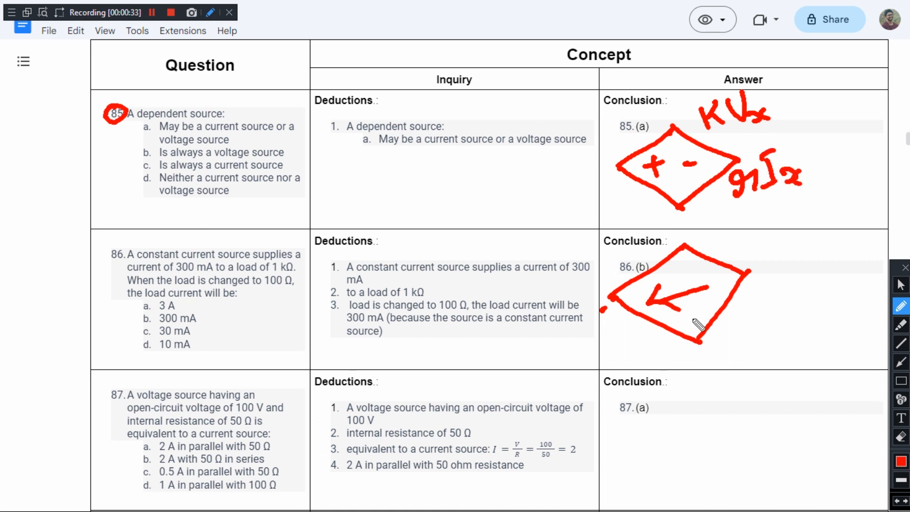
pyautogui.moveTo(772, 297)
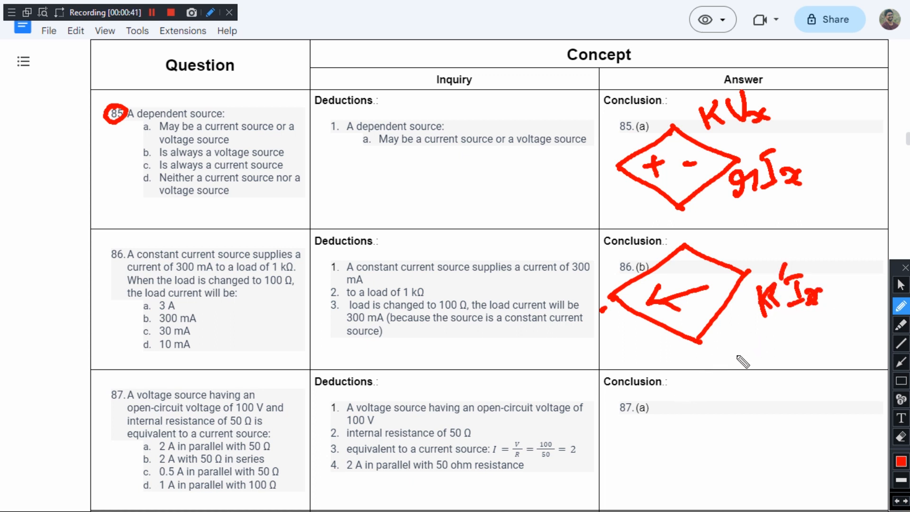
pyautogui.moveTo(760, 337); pyautogui.dragTo(772, 383)
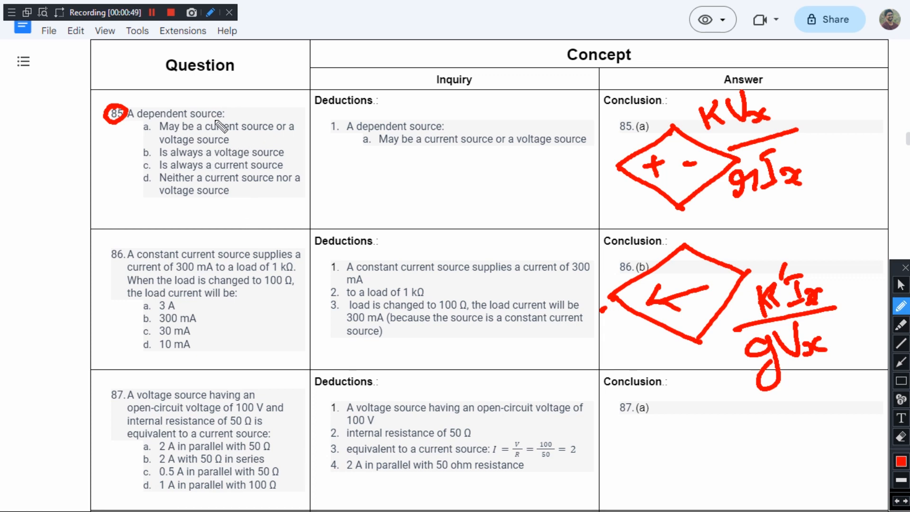
pyautogui.moveTo(285, 140); pyautogui.dragTo(325, 119)
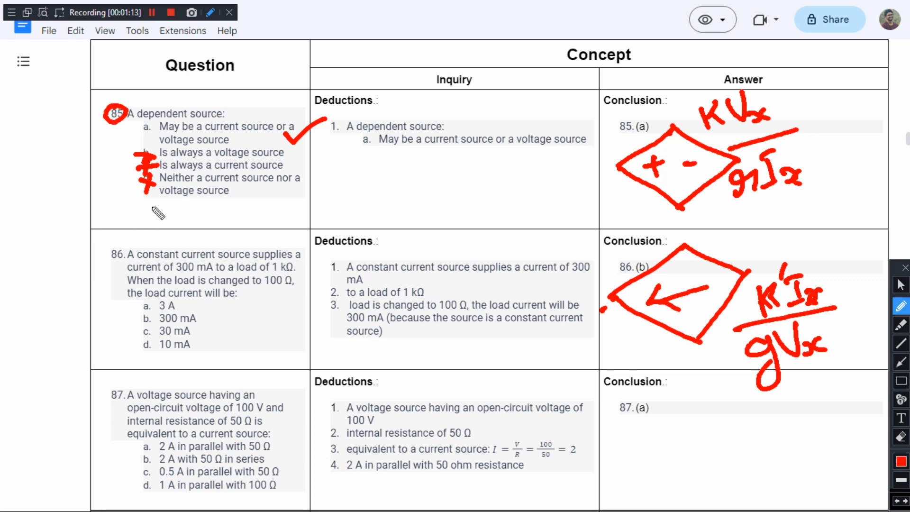
pyautogui.moveTo(161, 225)
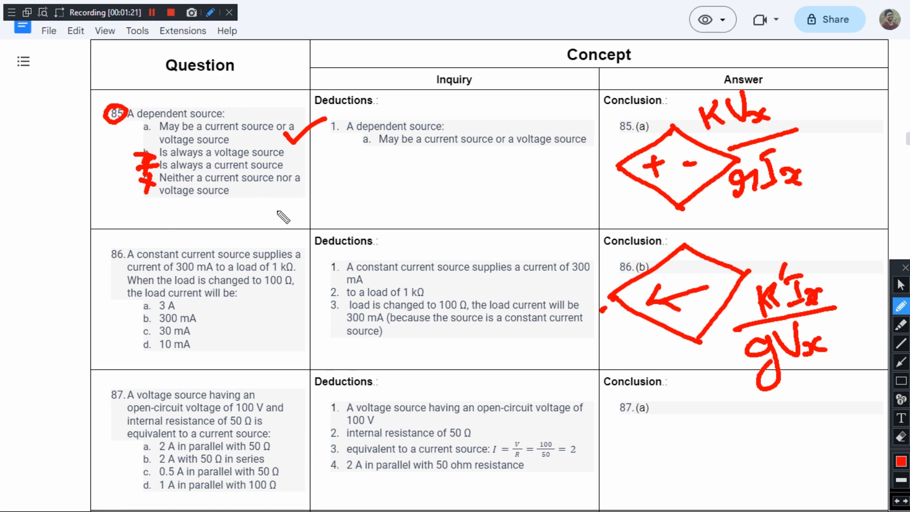
pyautogui.moveTo(245, 276)
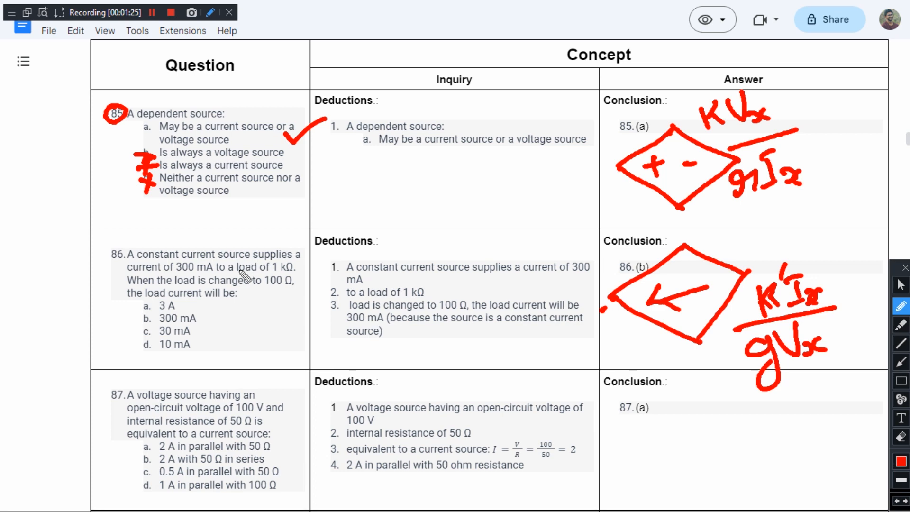